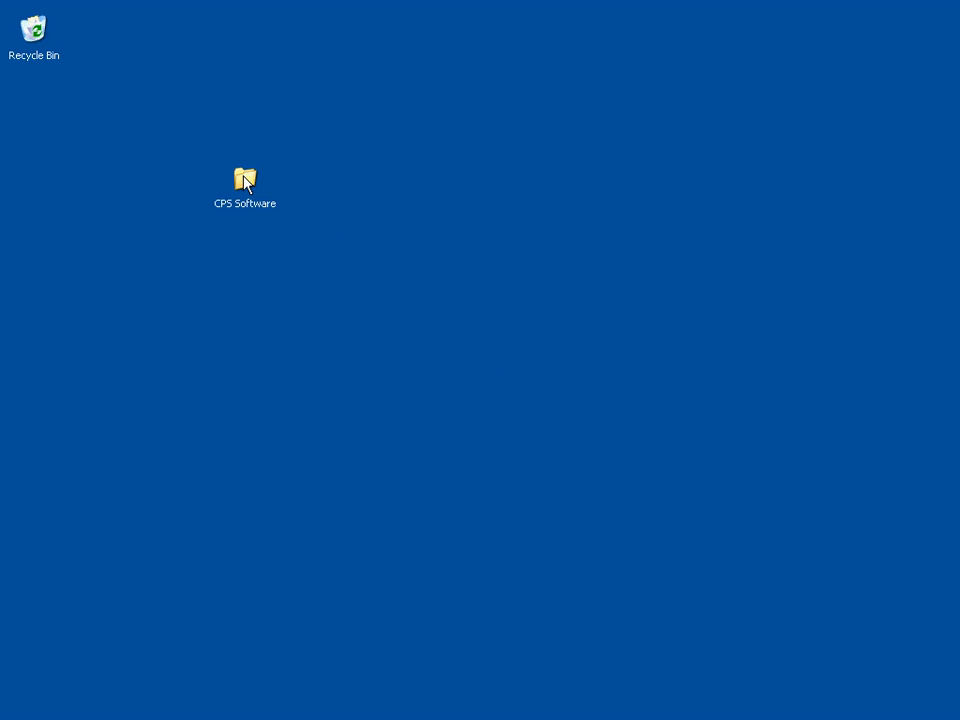
Step: Open the CPS Software folder on the desktop to reveal CPS_Web_5.61.0016
{"action": "double_click", "coordinate": [245, 178]}
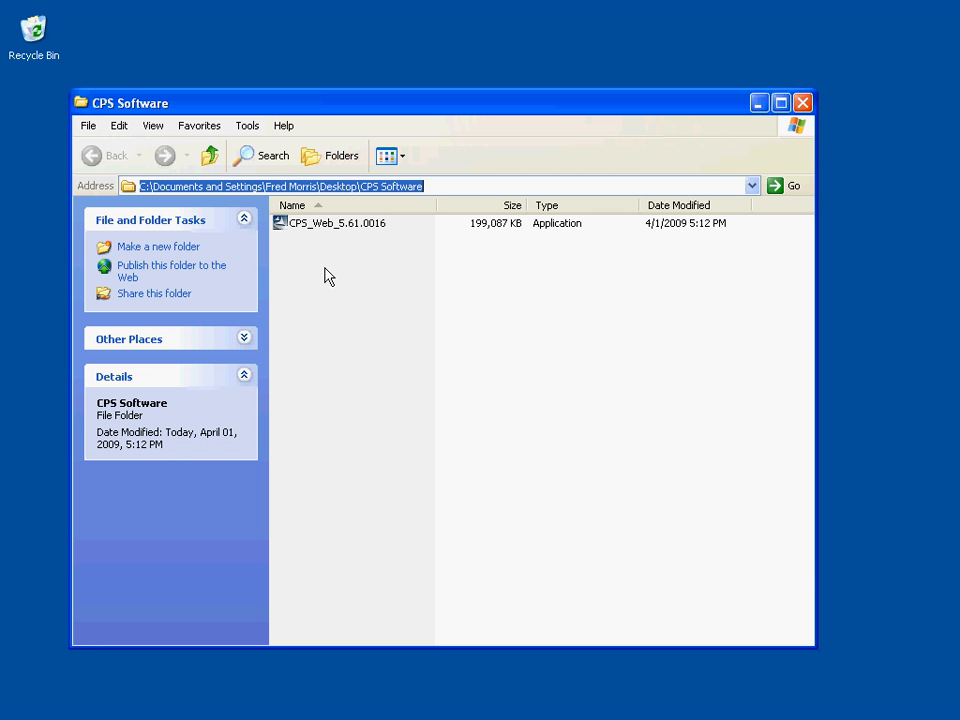
{"action": "mouse_move", "coordinate": [318, 263]}
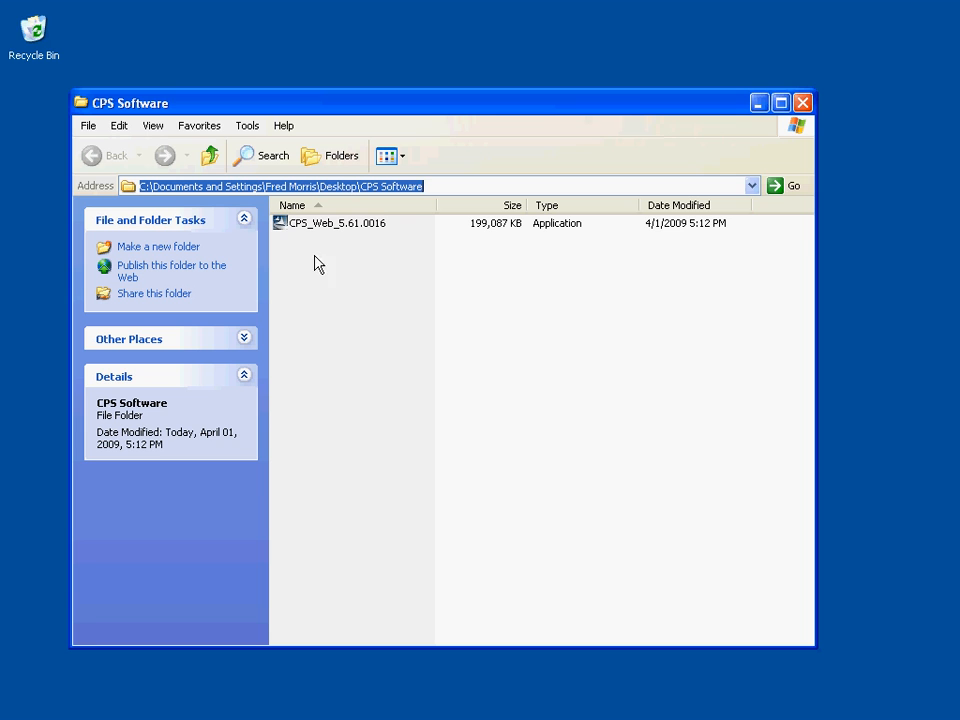
{"action": "mouse_move", "coordinate": [346, 240]}
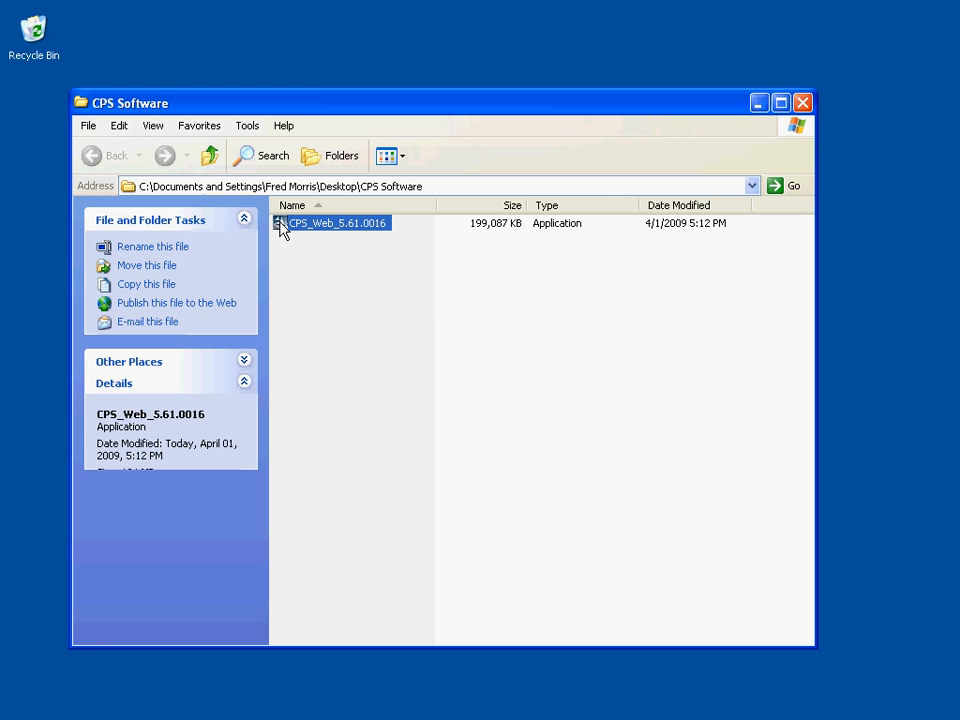
Step: Launch the CPS_Web_5.61.0016 installer and get past the security warning
{"action": "double_click", "coordinate": [335, 223]}
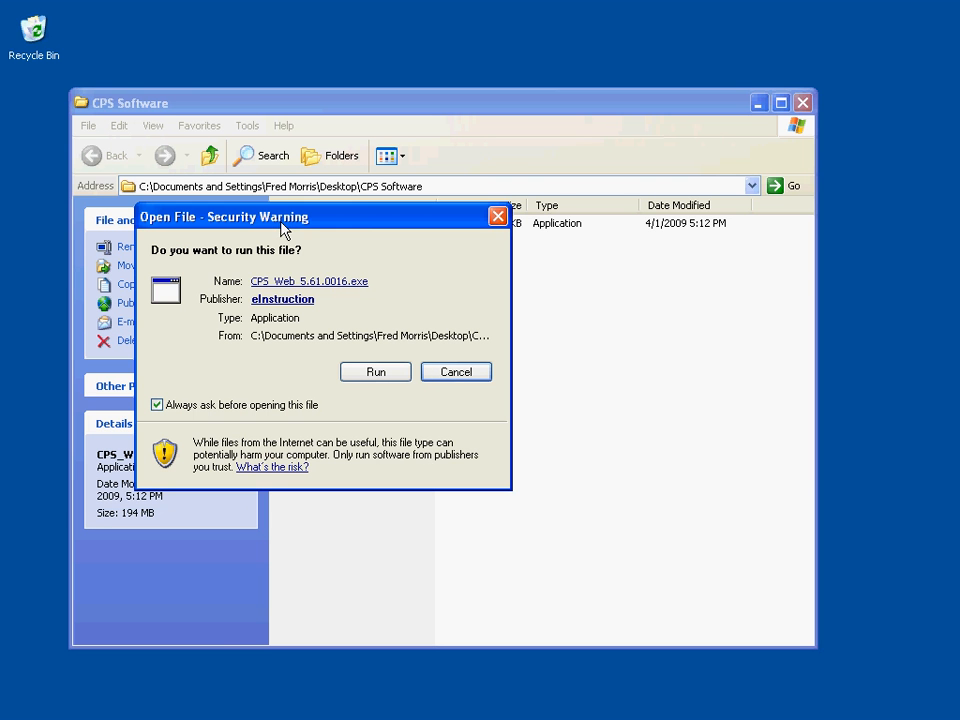
{"action": "mouse_move", "coordinate": [379, 261]}
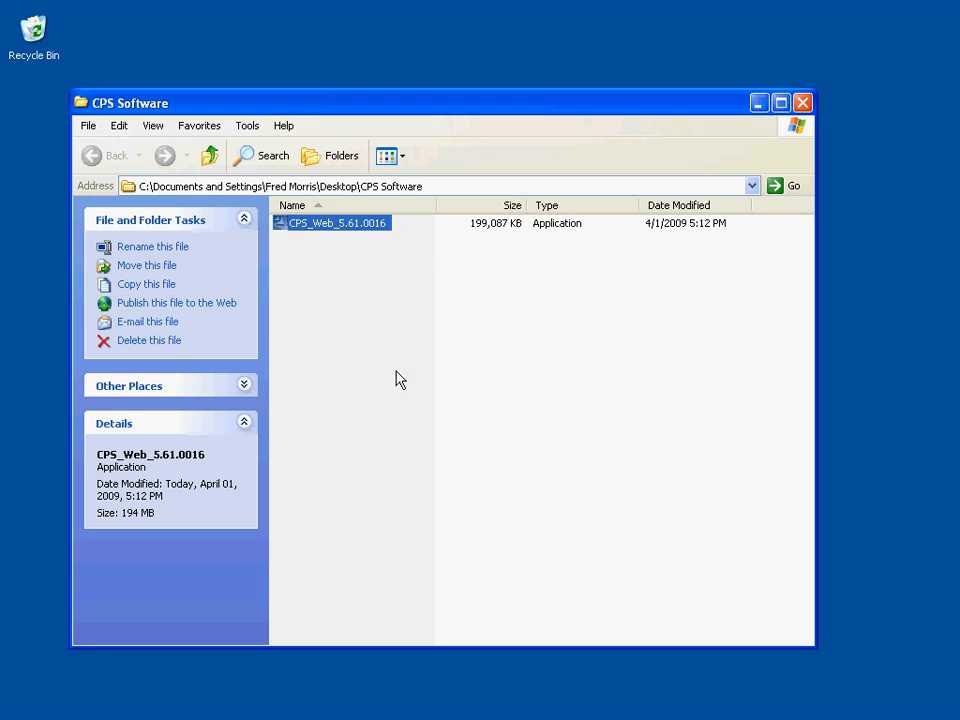
{"action": "double_click", "coordinate": [337, 223]}
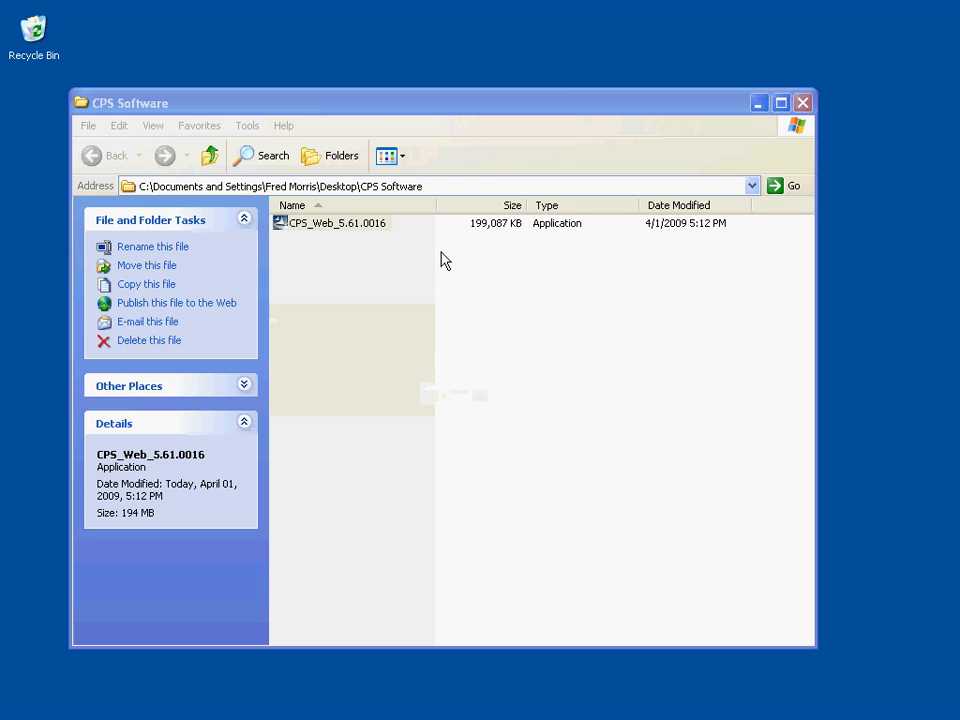
Step: Continue past the CPS wizard welcome screen and accept the license agreement terms
{"action": "double_click", "coordinate": [335, 222]}
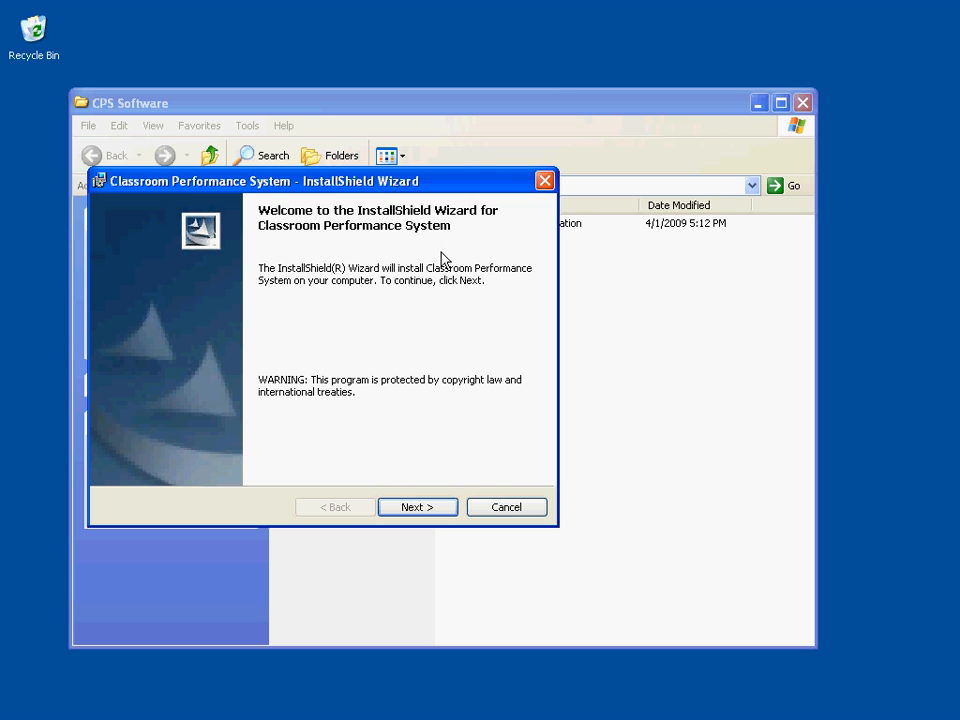
{"action": "left_click", "coordinate": [417, 507]}
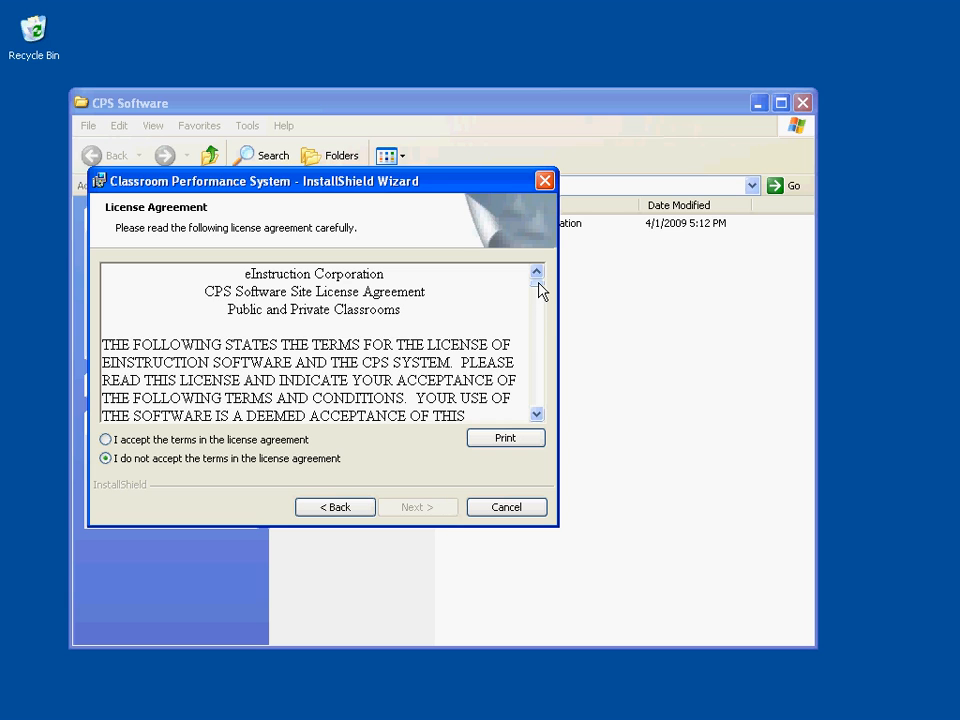
{"action": "scroll", "scroll_direction": "down", "scroll_amount": 3}
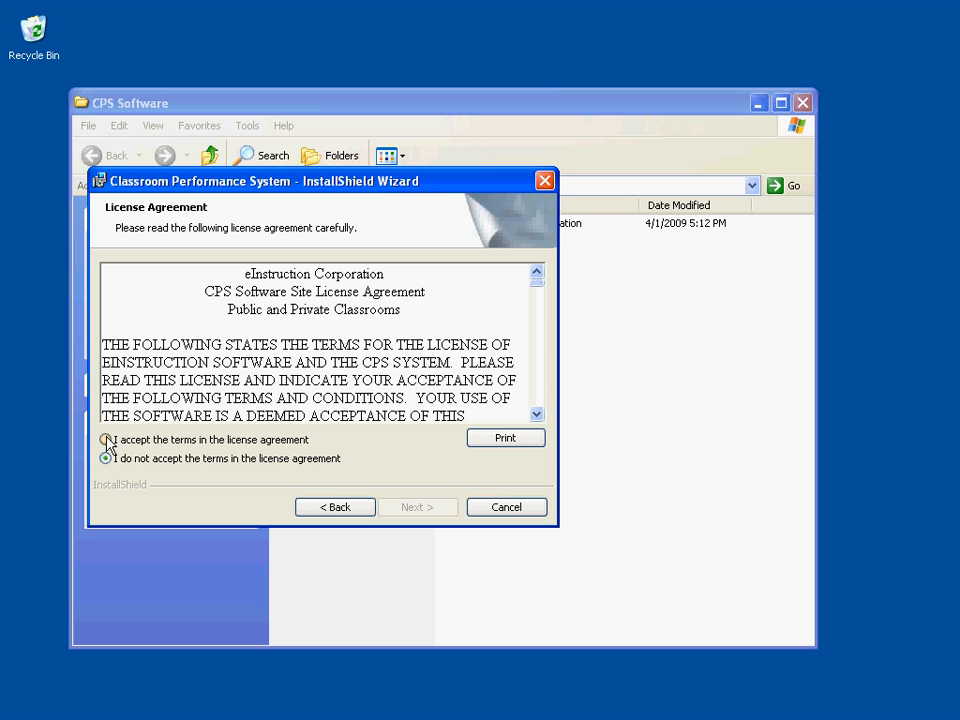
{"action": "left_click", "coordinate": [108, 441]}
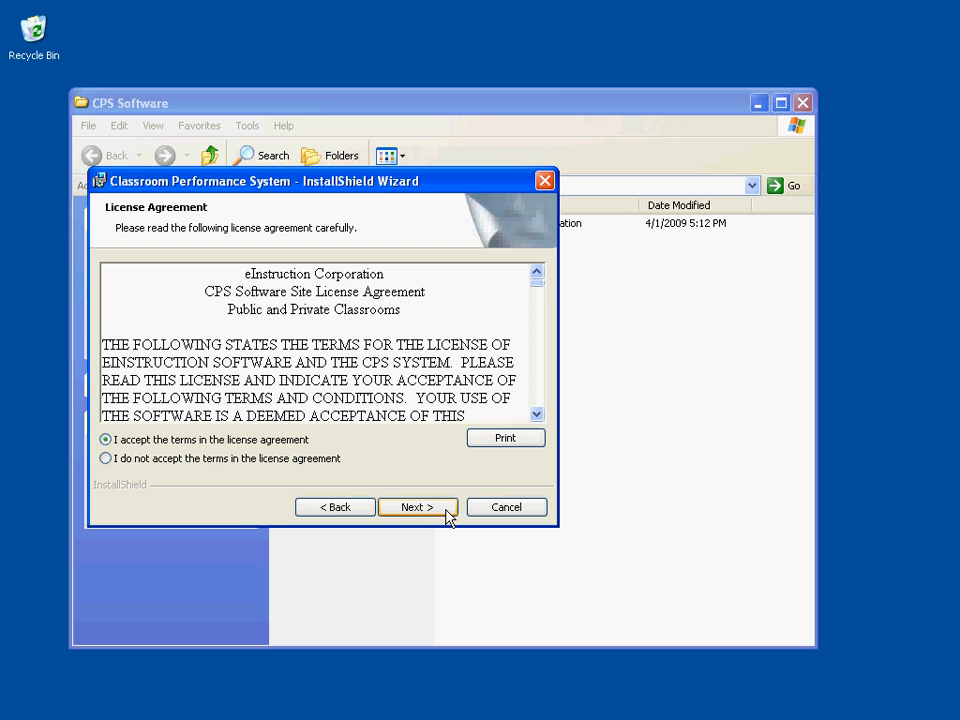
Step: Advance to Customer Information with 'Anyone who uses this computer (all users)' kept
{"action": "left_click", "coordinate": [418, 507]}
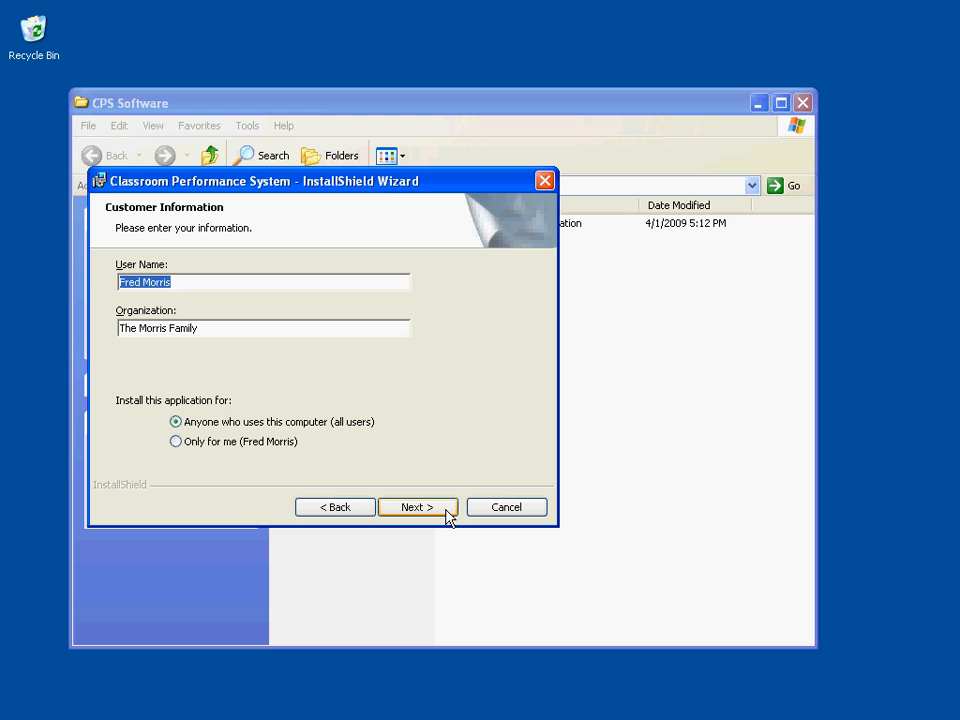
{"action": "mouse_move", "coordinate": [322, 451]}
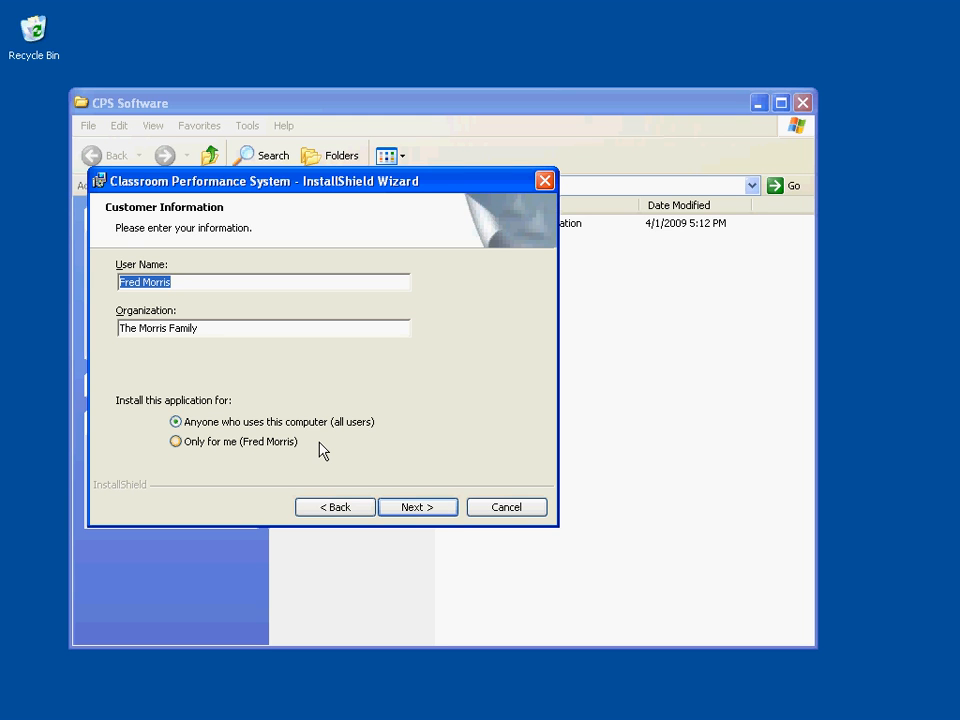
{"action": "mouse_move", "coordinate": [312, 445]}
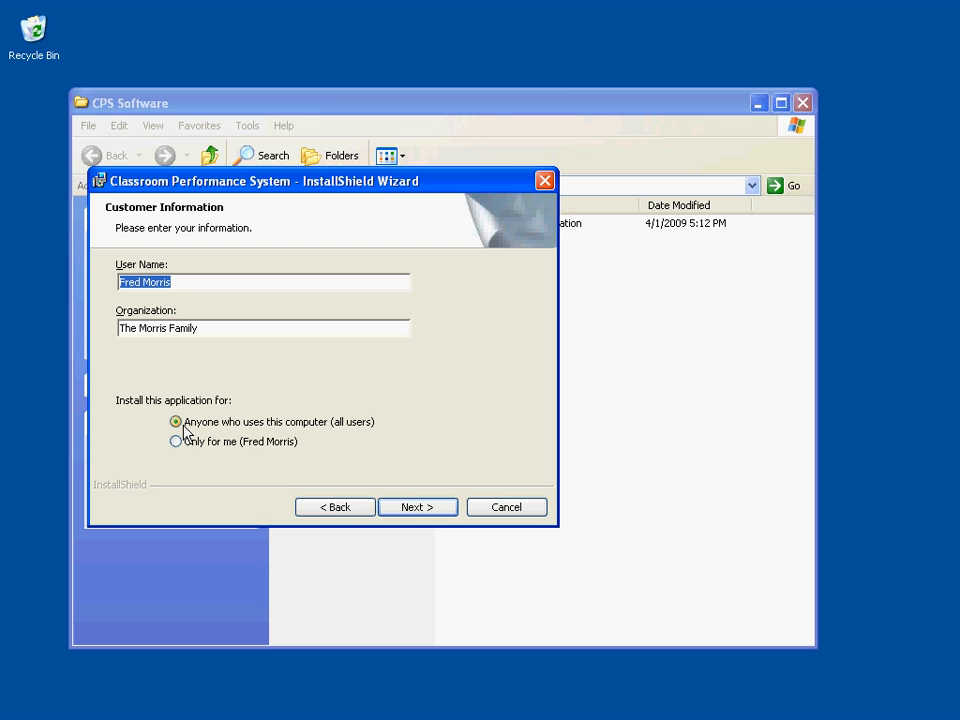
{"action": "mouse_move", "coordinate": [293, 434]}
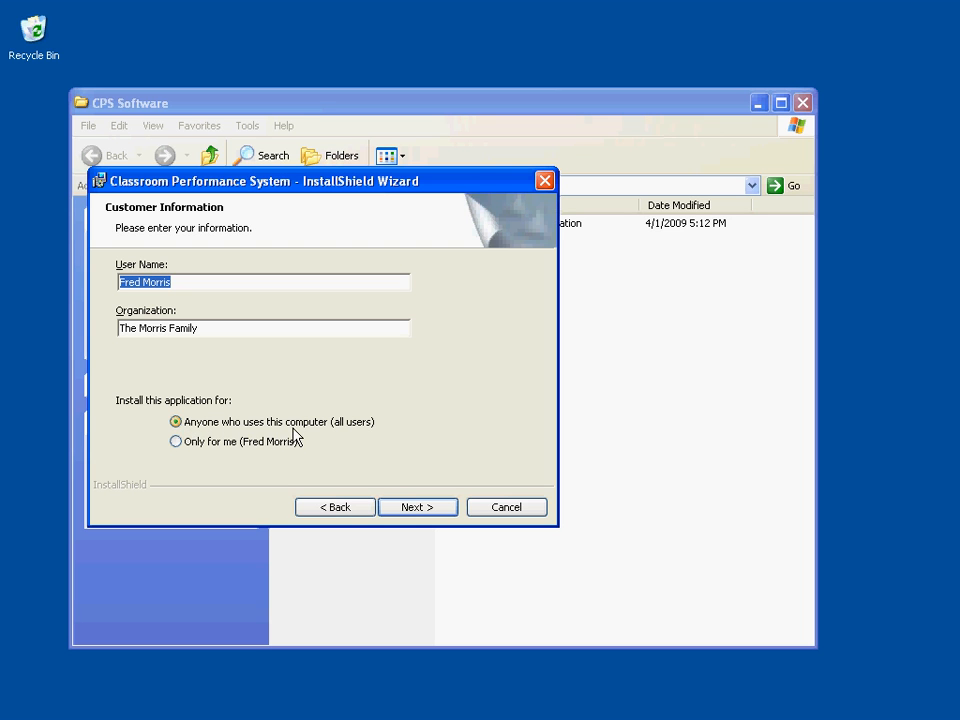
{"action": "mouse_move", "coordinate": [329, 440]}
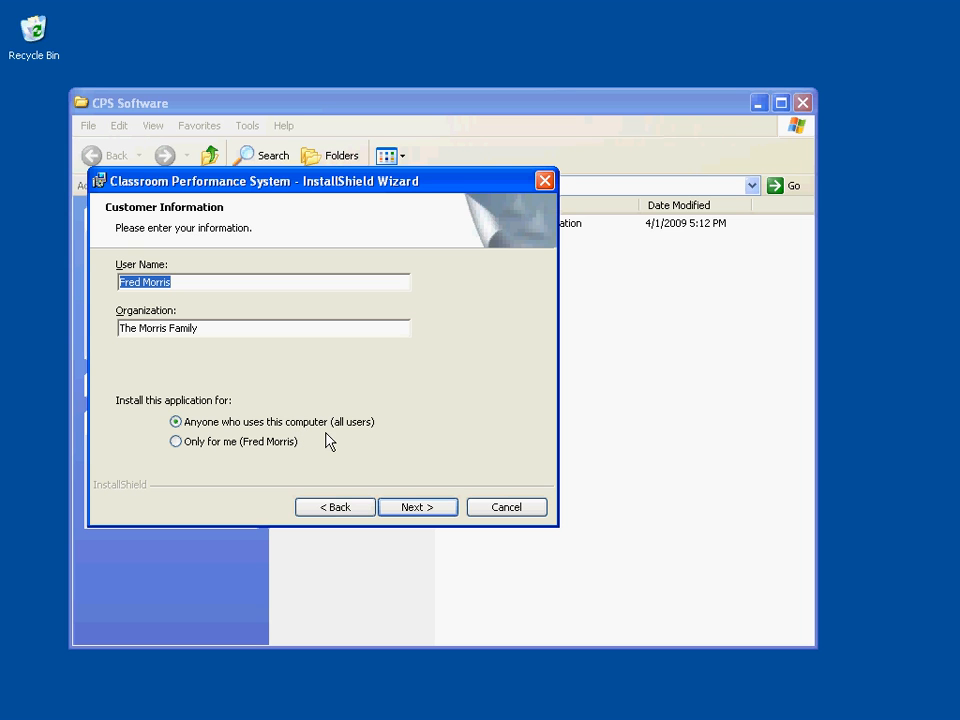
{"action": "mouse_move", "coordinate": [418, 507]}
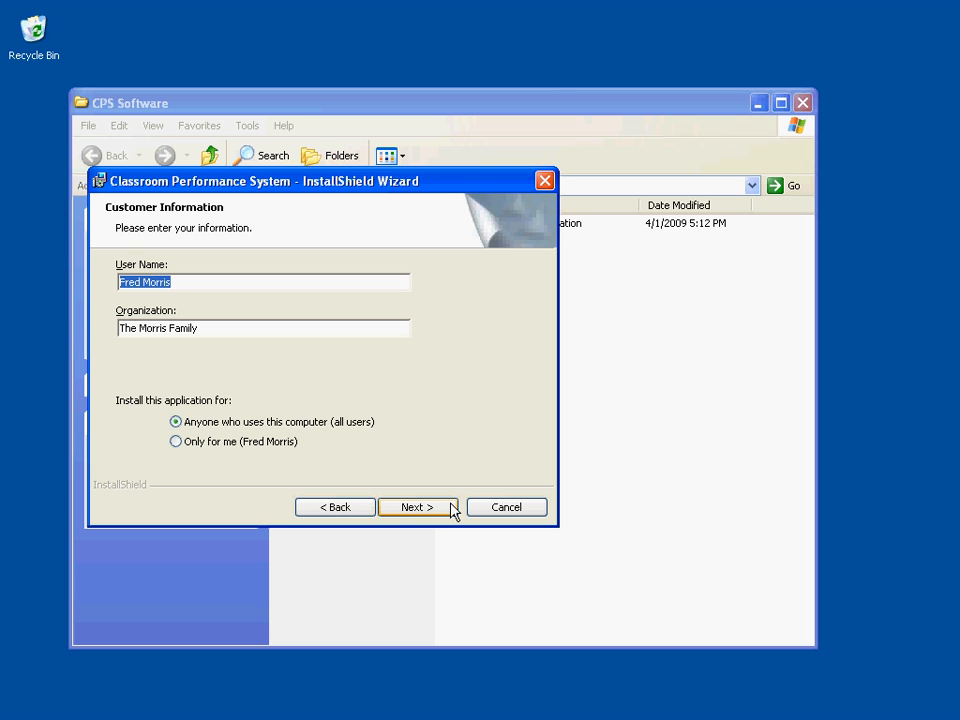
Step: Confirm customer information and keep the Complete setup type to reach Ready to Install
{"action": "left_click", "coordinate": [417, 507]}
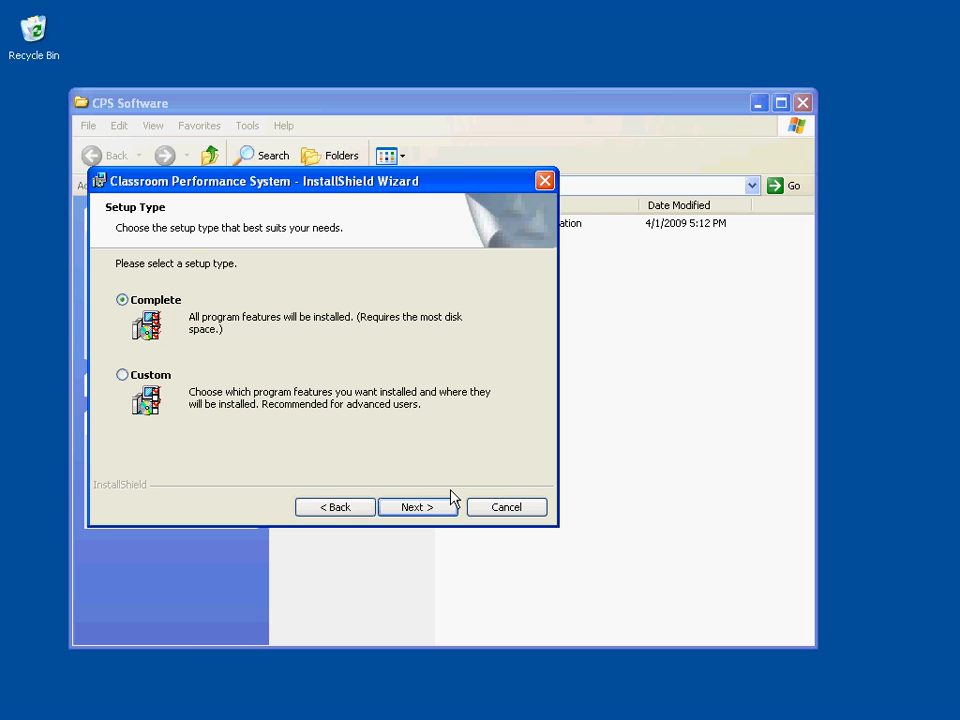
{"action": "mouse_move", "coordinate": [453, 452]}
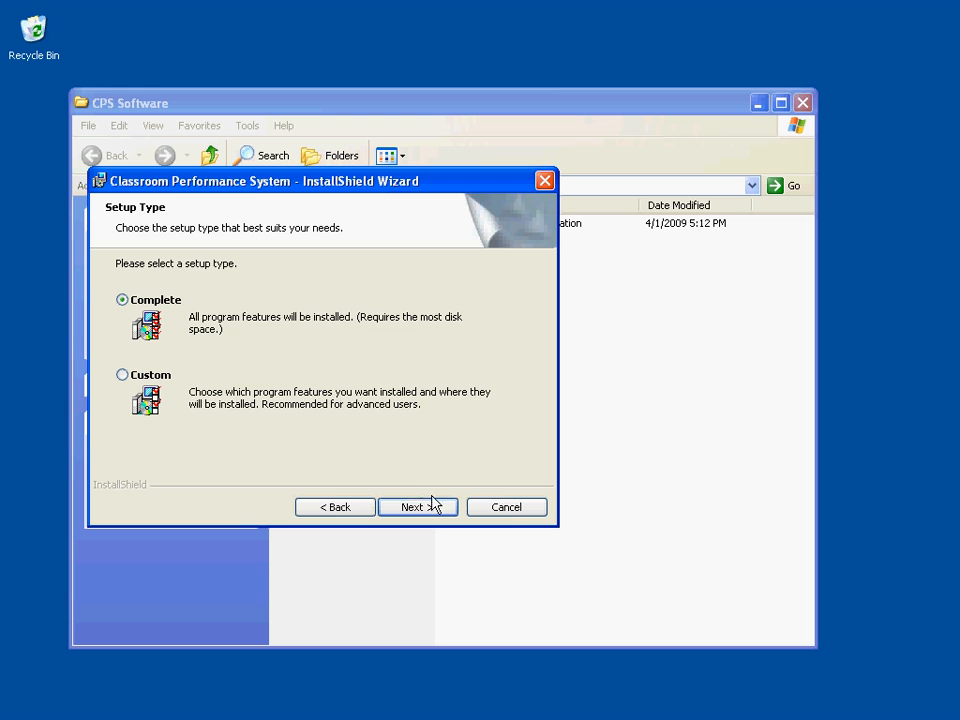
{"action": "left_click", "coordinate": [417, 507]}
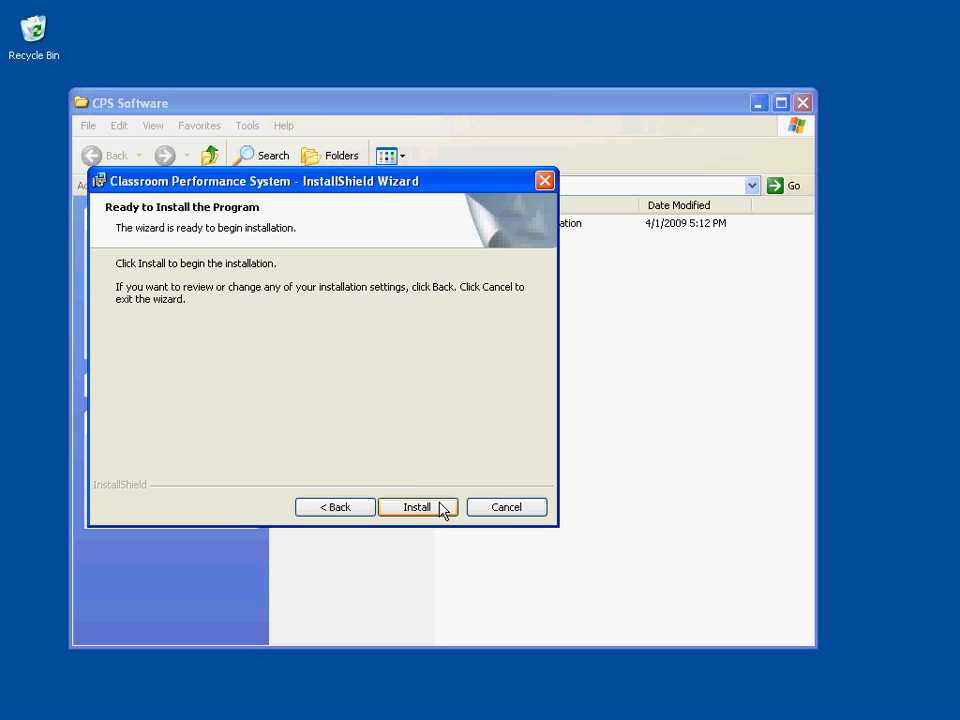
{"action": "mouse_move", "coordinate": [447, 513]}
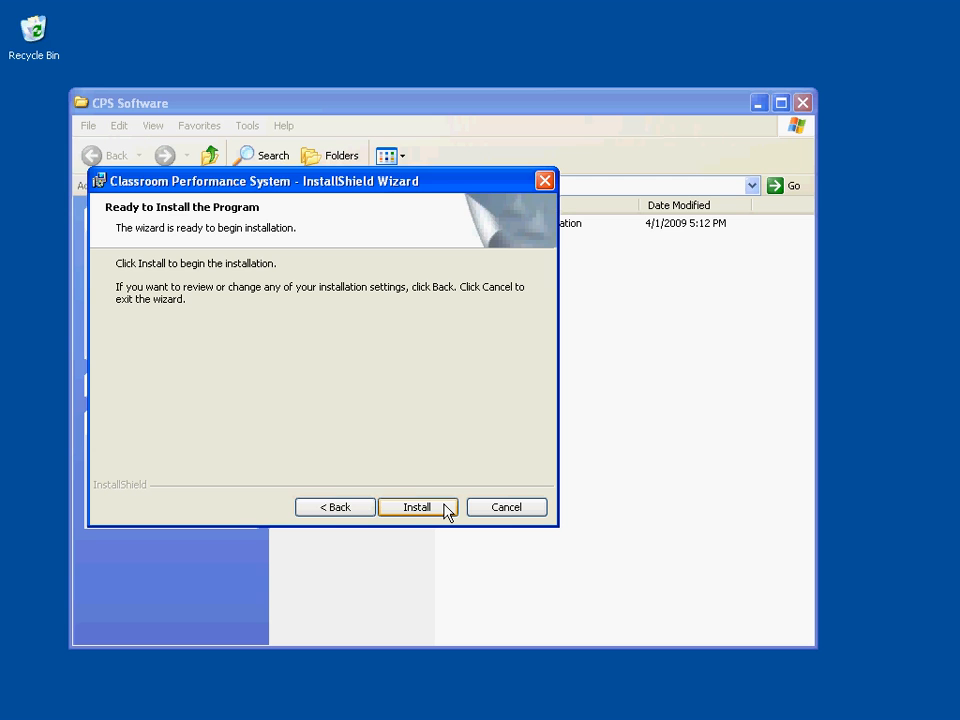
Step: Start the installation and wait for the InstallShield Wizard Completed page
{"action": "left_click", "coordinate": [417, 507]}
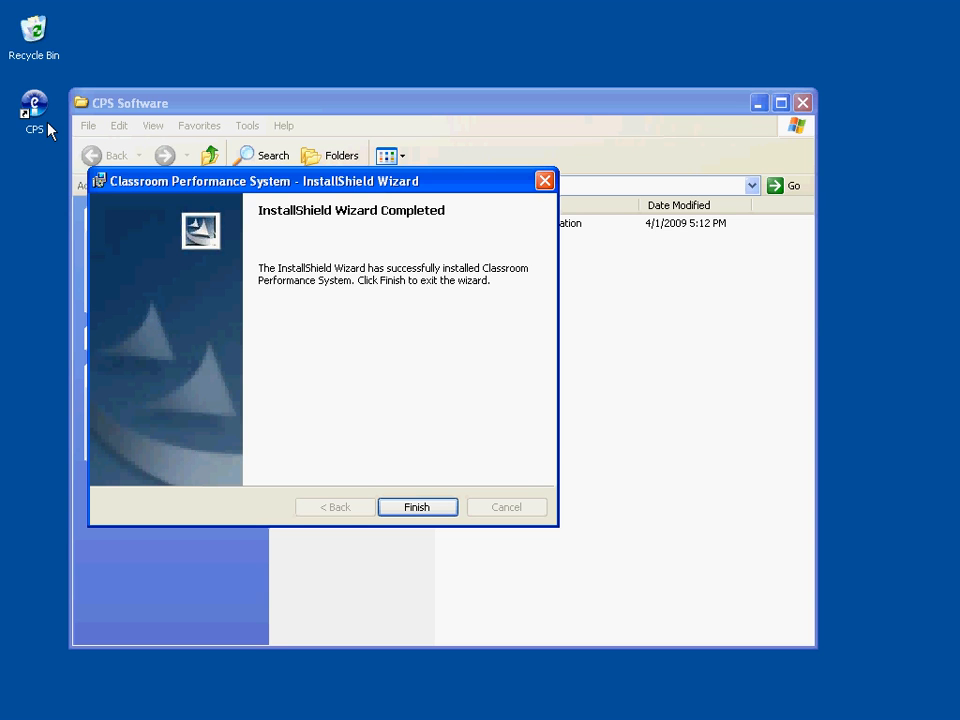
{"action": "mouse_move", "coordinate": [185, 243]}
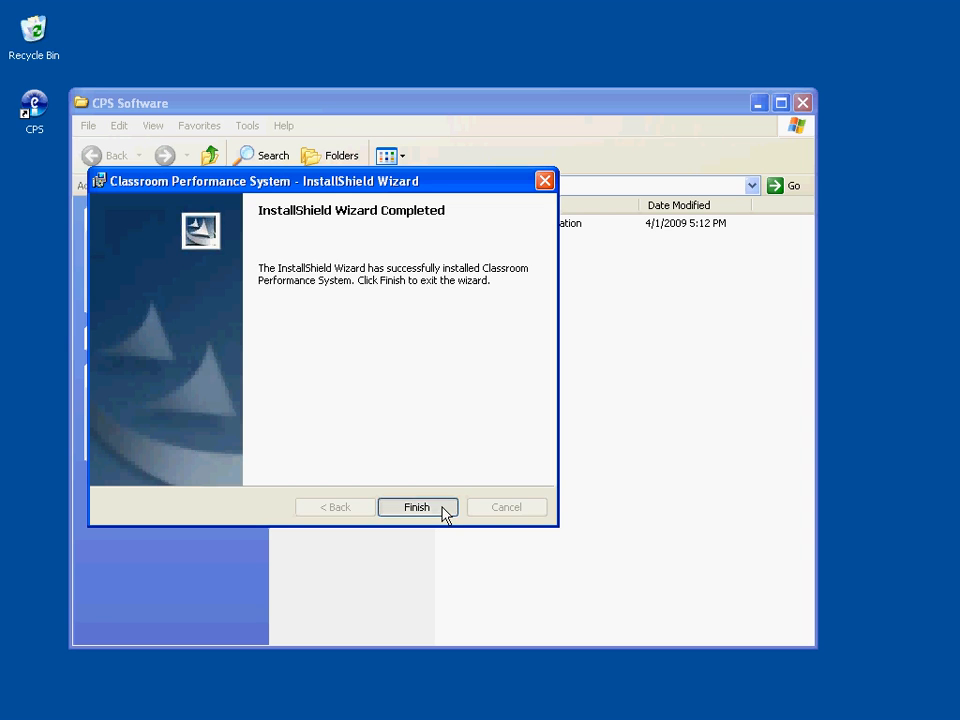
Step: Finish the wizard and close the CPS Software folder window
{"action": "left_click", "coordinate": [416, 507]}
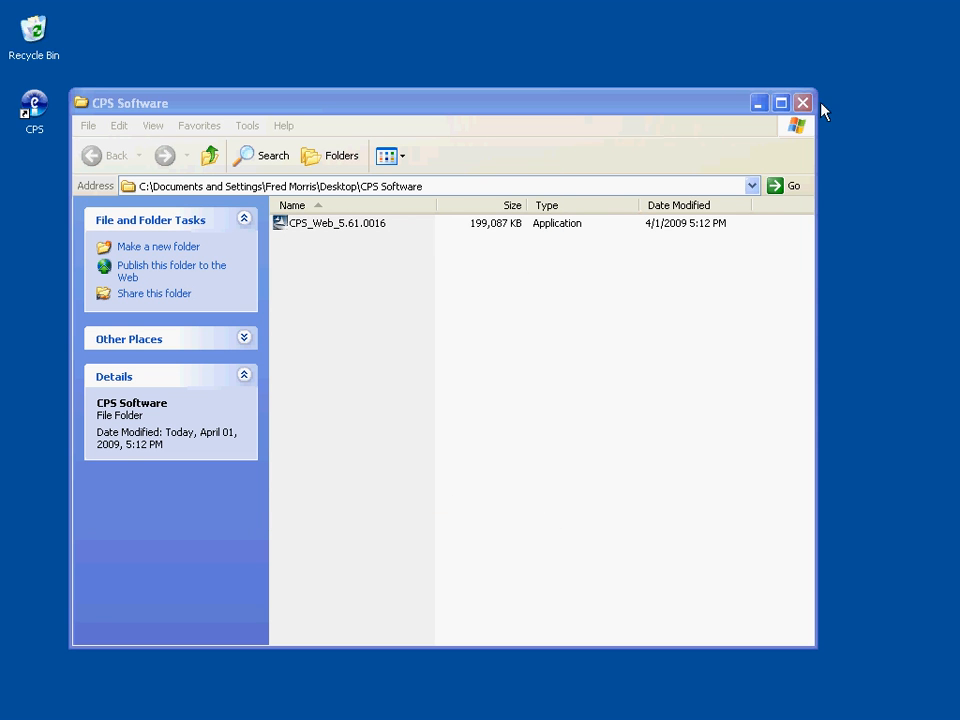
{"action": "left_click", "coordinate": [802, 102]}
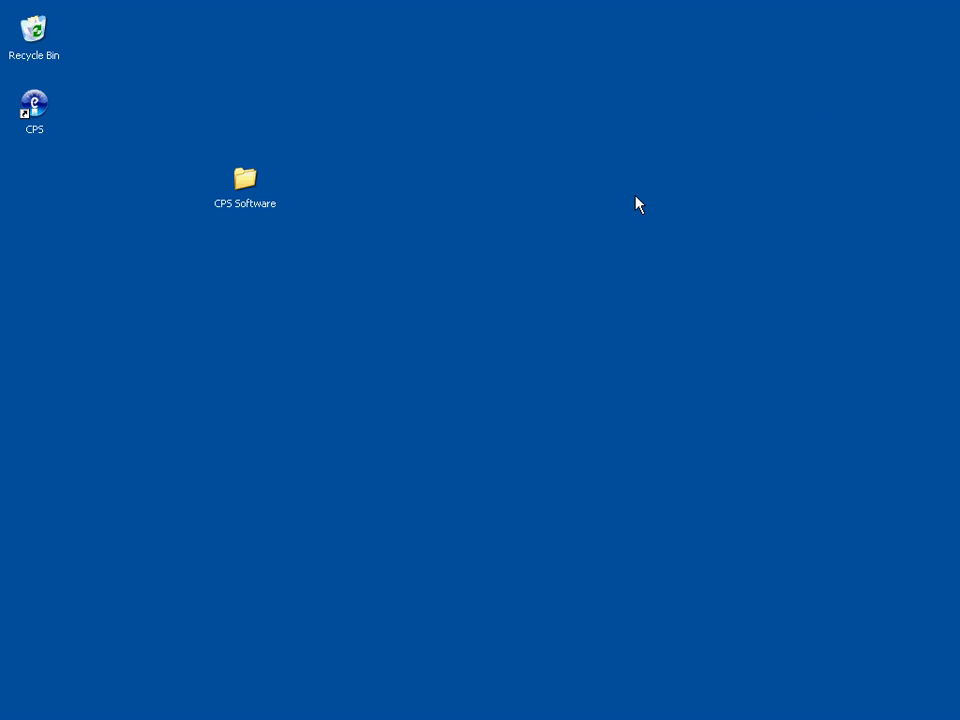
{"action": "mouse_move", "coordinate": [302, 195]}
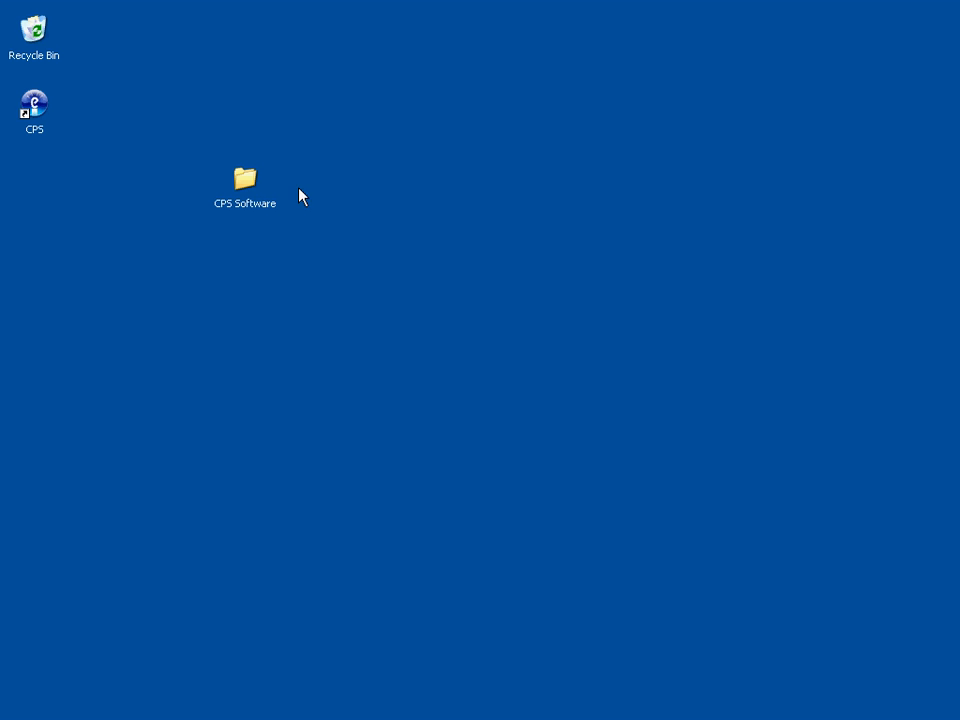